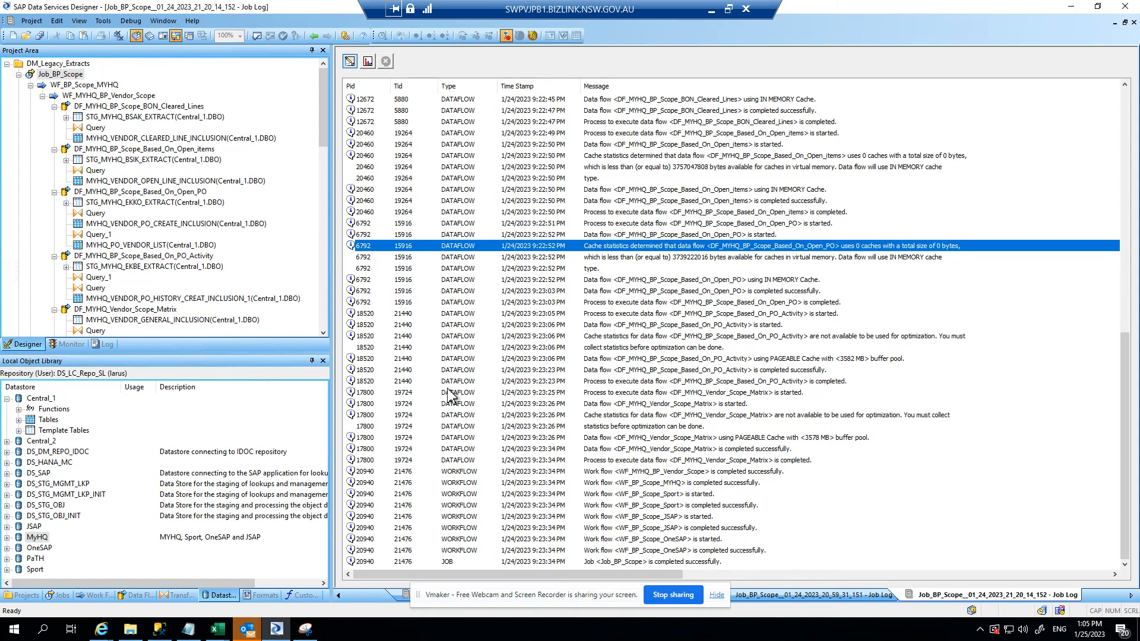
mouse_move(460, 386)
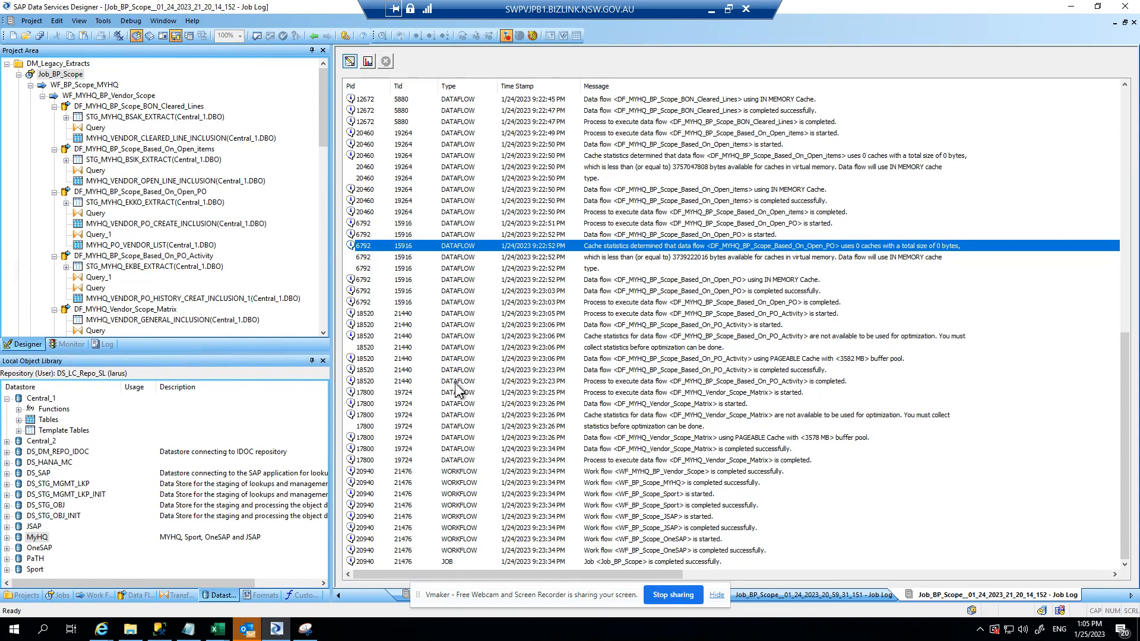
mouse_move(465, 384)
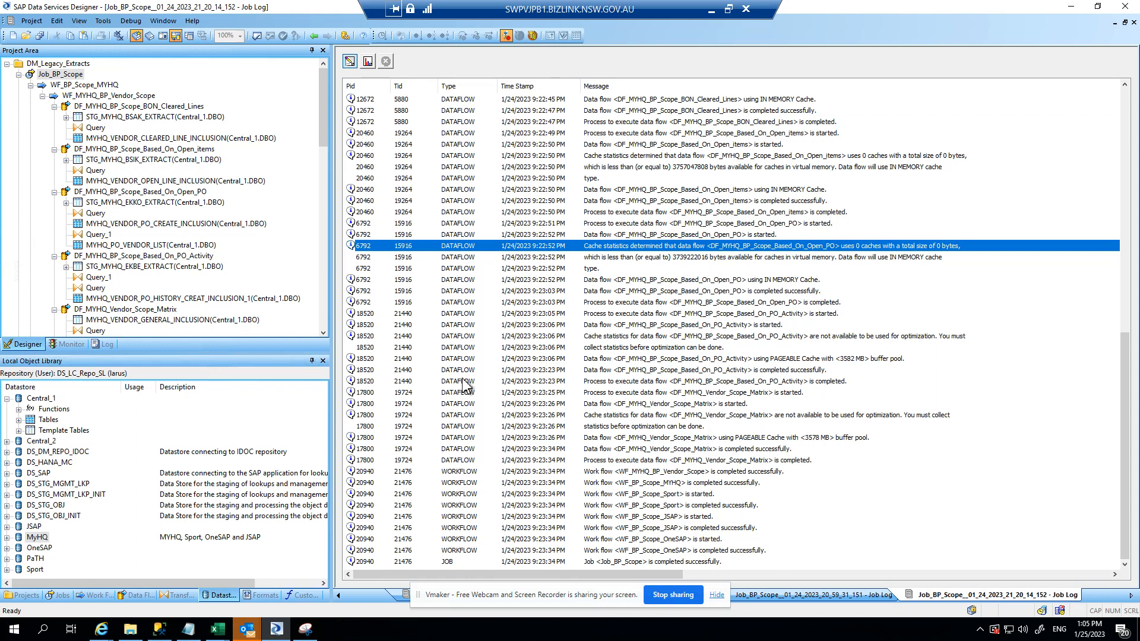
mouse_move(470, 391)
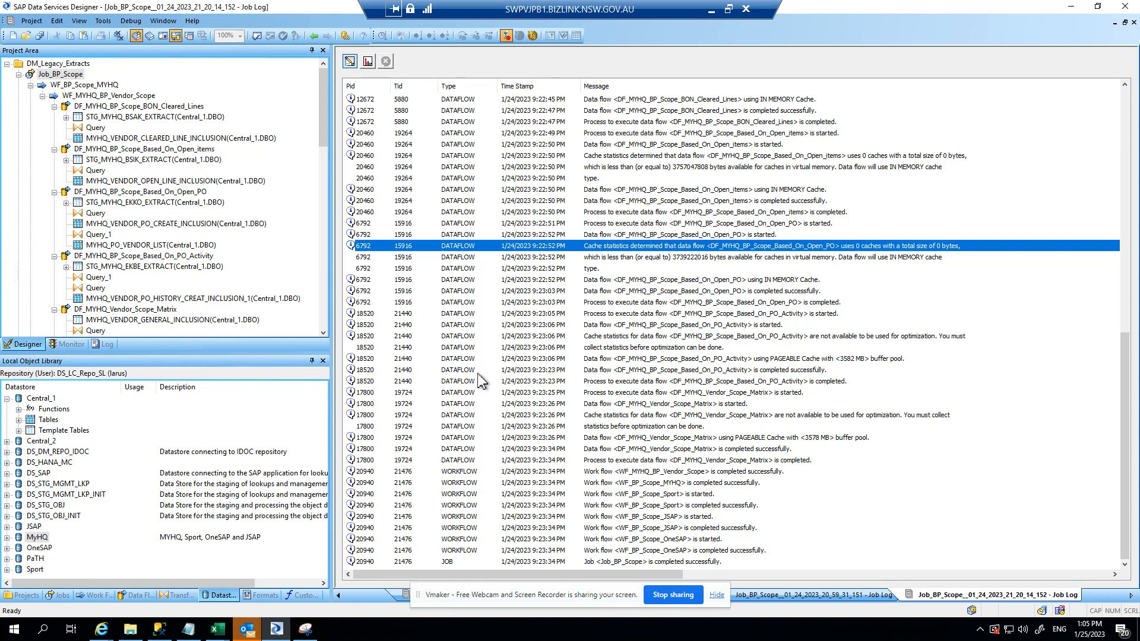
mouse_move(430, 330)
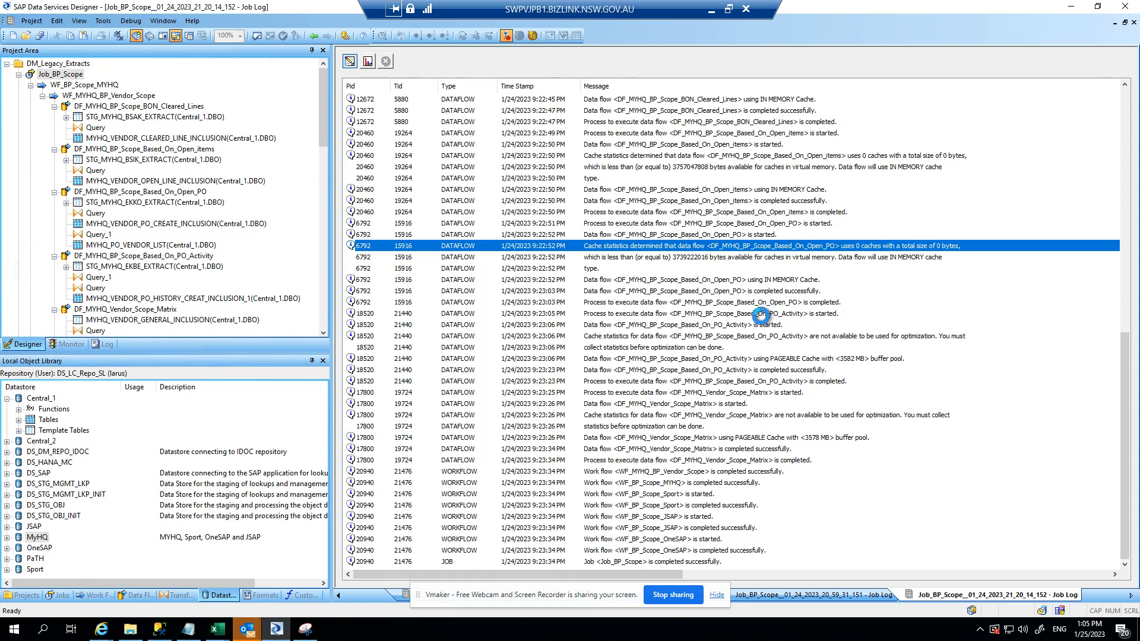
Open the DF_MYHQ_BP_Scope_BON_Cleared_Lines data flow from the Project Area
double_click(138, 106)
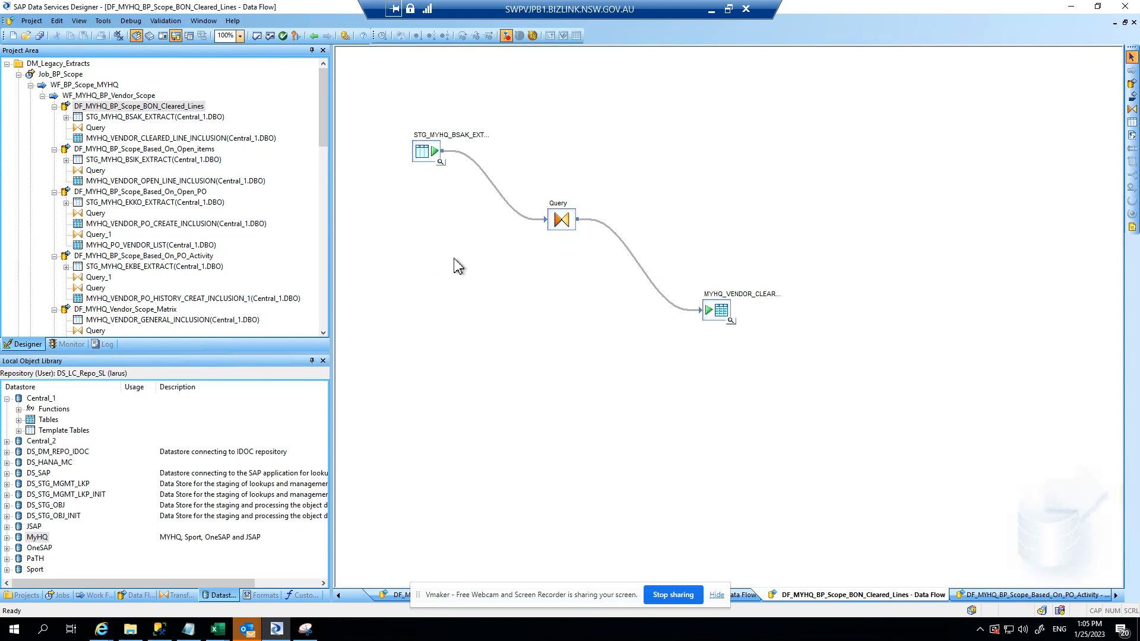
mouse_move(467, 285)
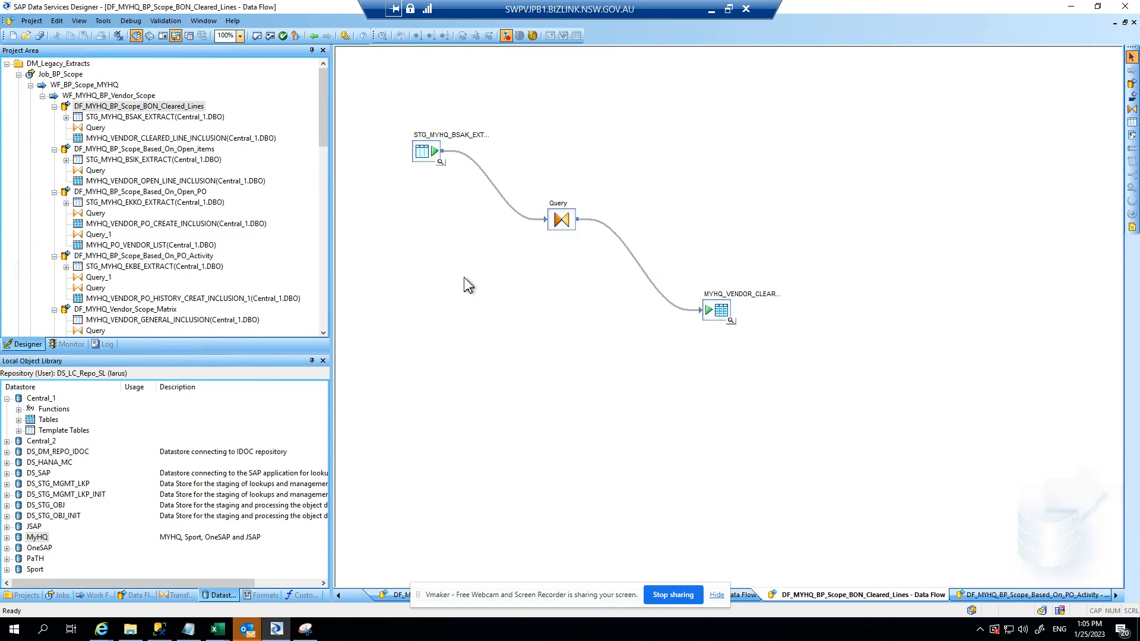
mouse_move(416, 294)
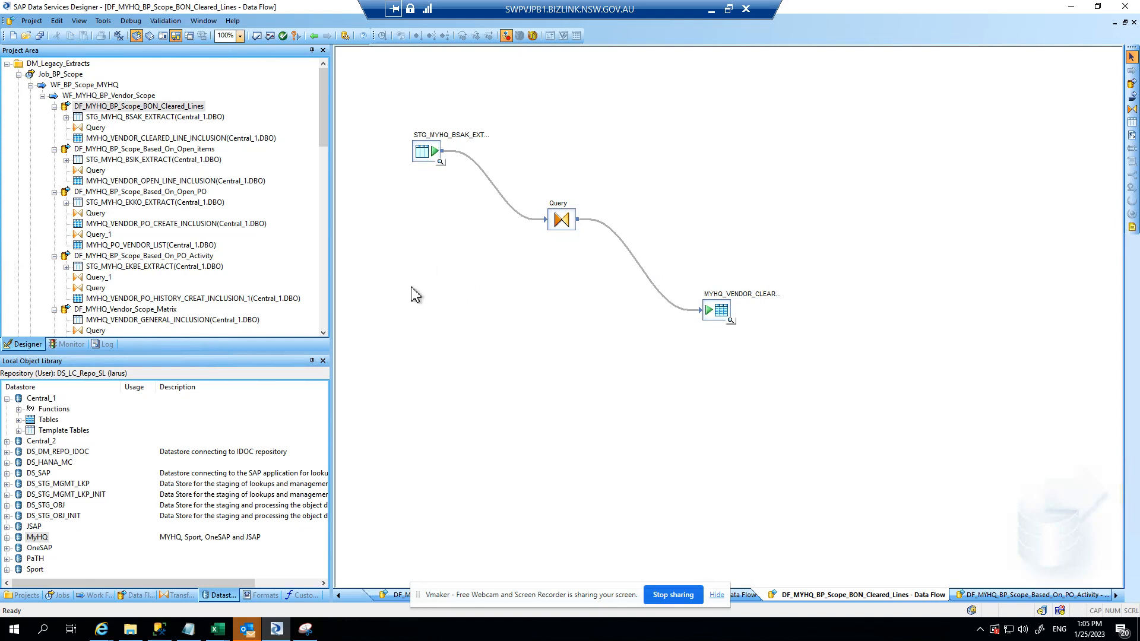
mouse_move(460, 319)
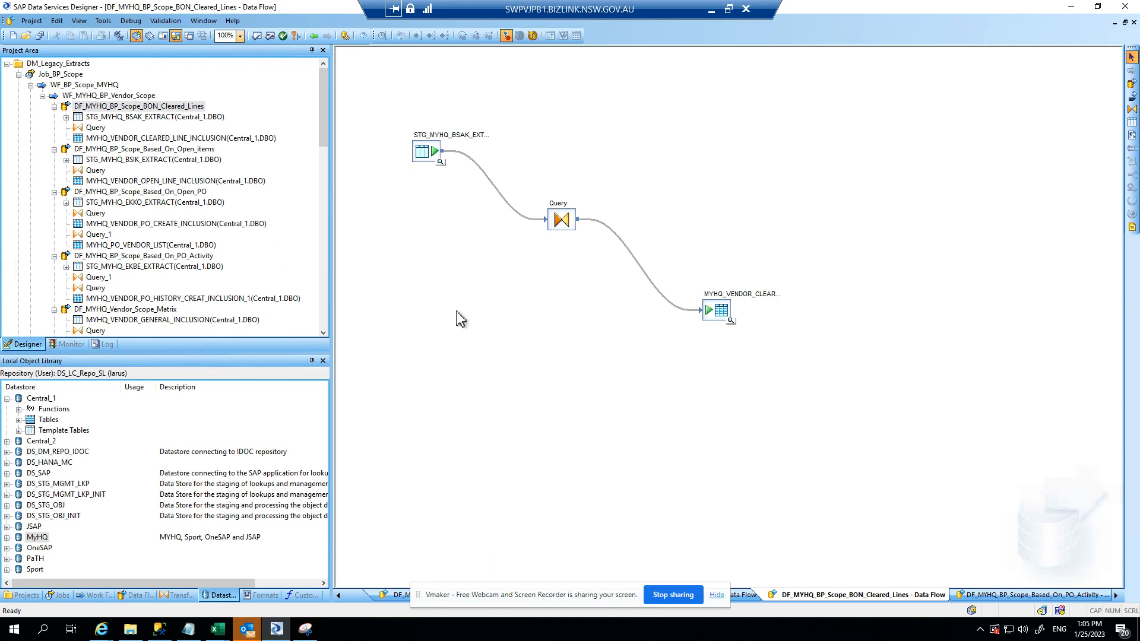
mouse_move(90, 124)
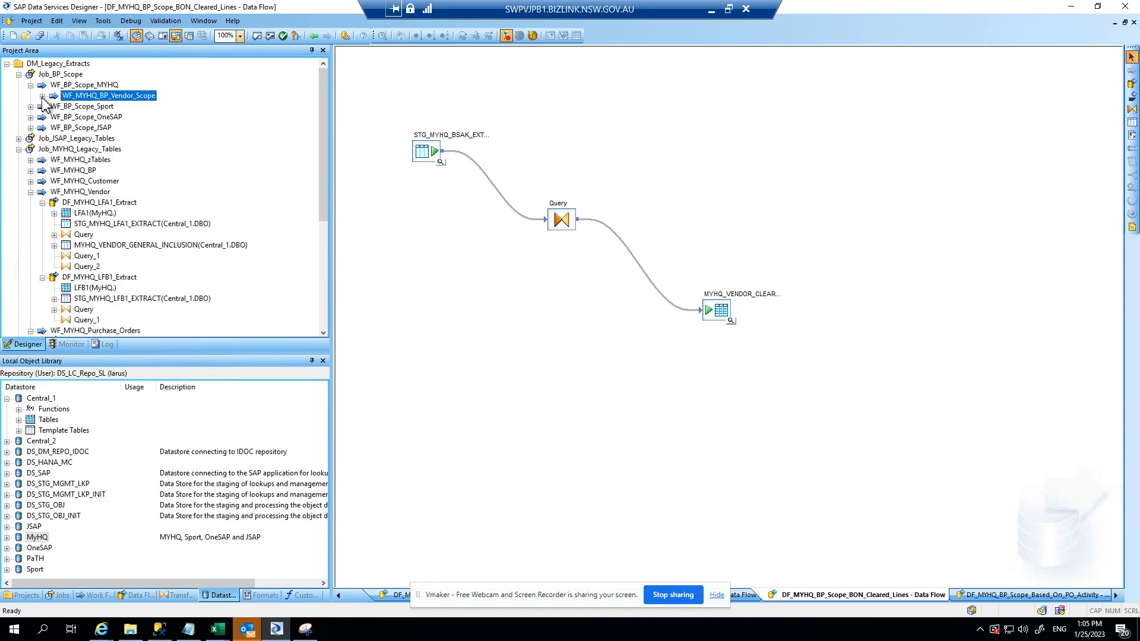
Collapse the WF_MYHQ_BP_Vendor_Scope workflow in the project tree
left_click(43, 95)
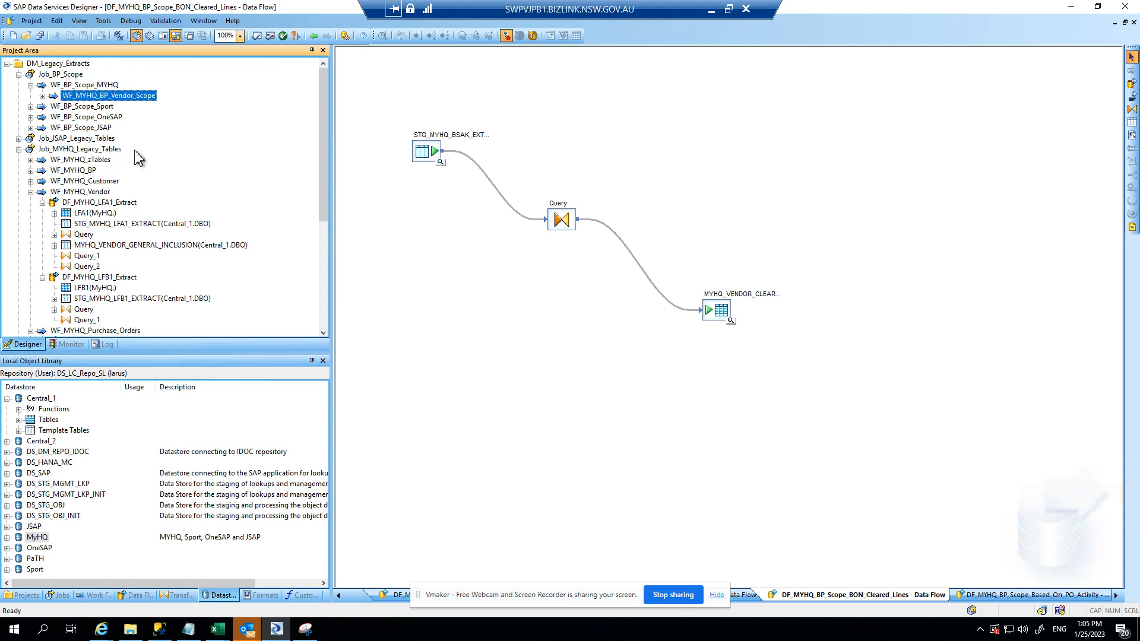
mouse_move(157, 167)
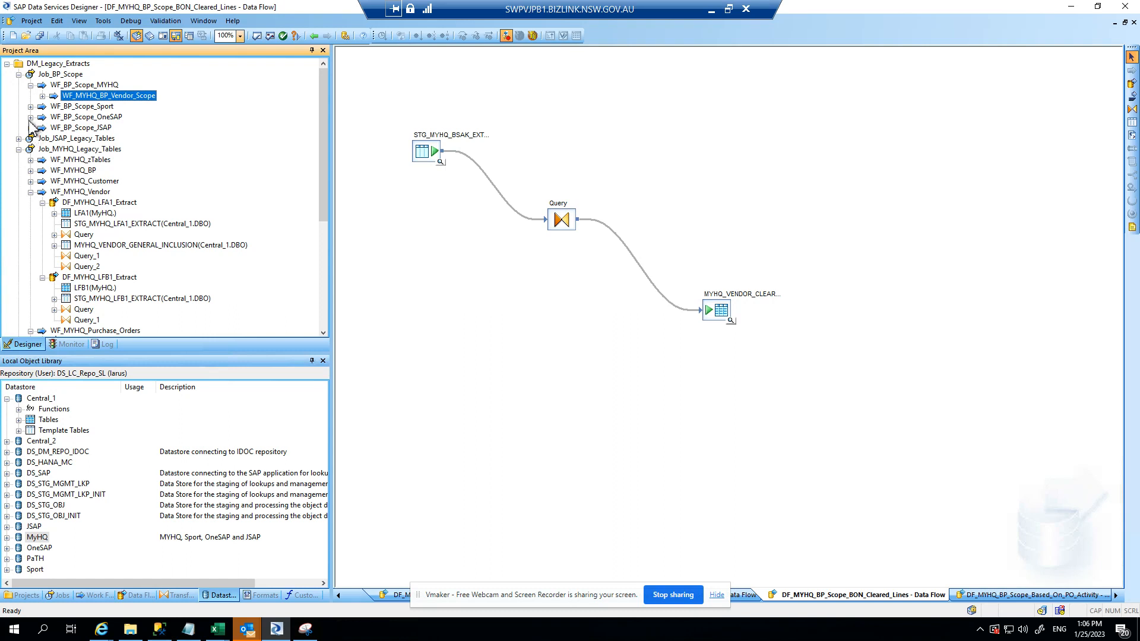
mouse_move(77, 151)
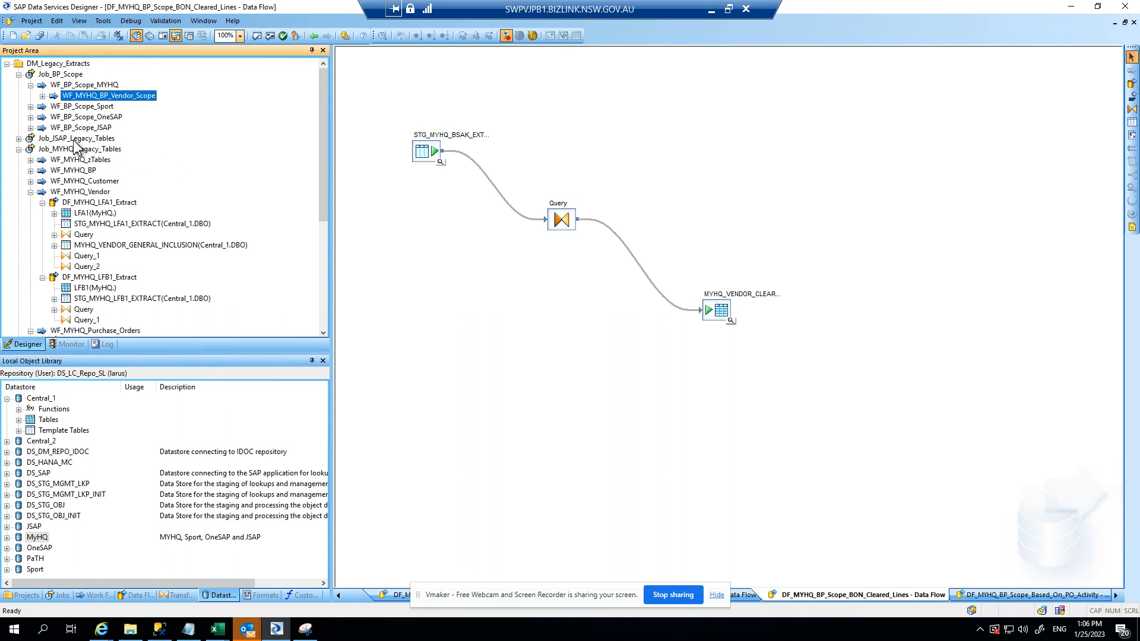
mouse_move(34, 133)
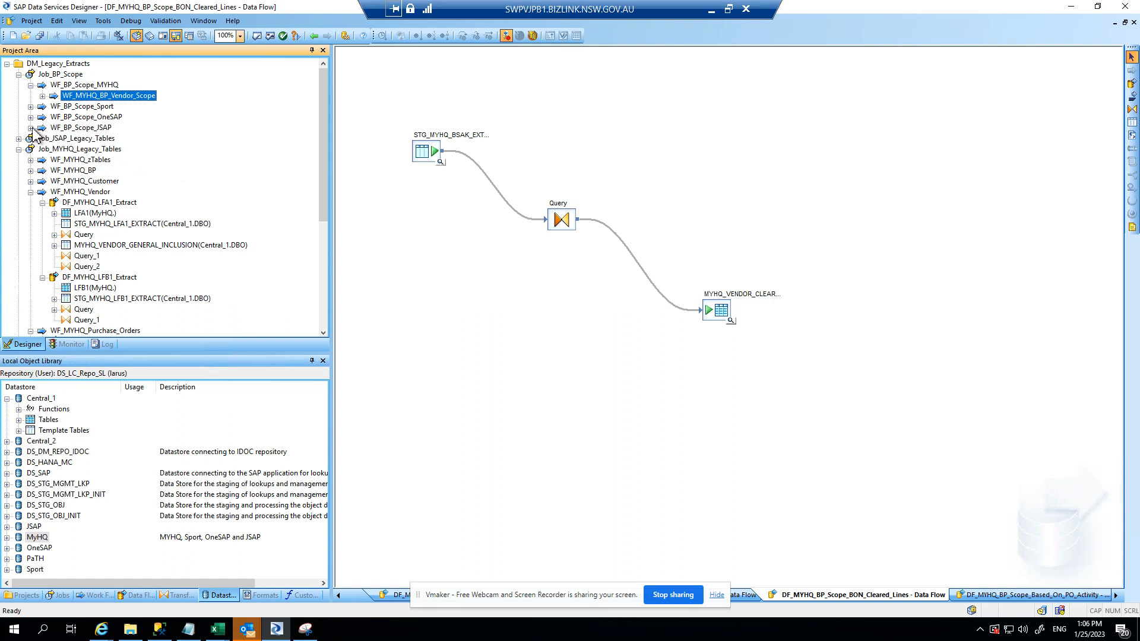
mouse_move(43, 98)
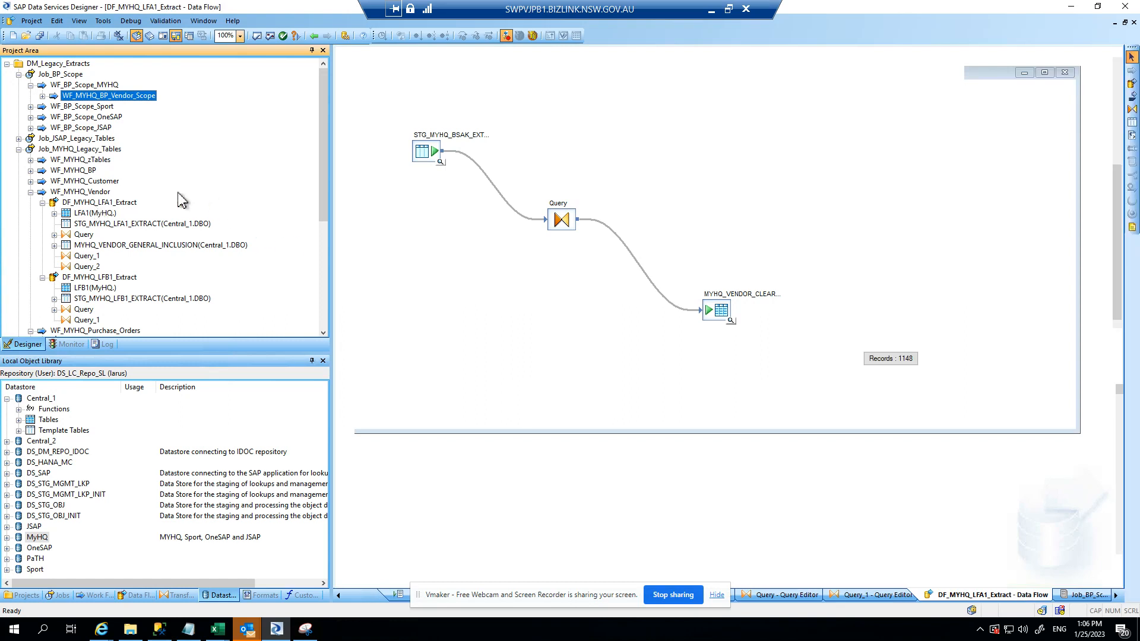
mouse_move(568, 271)
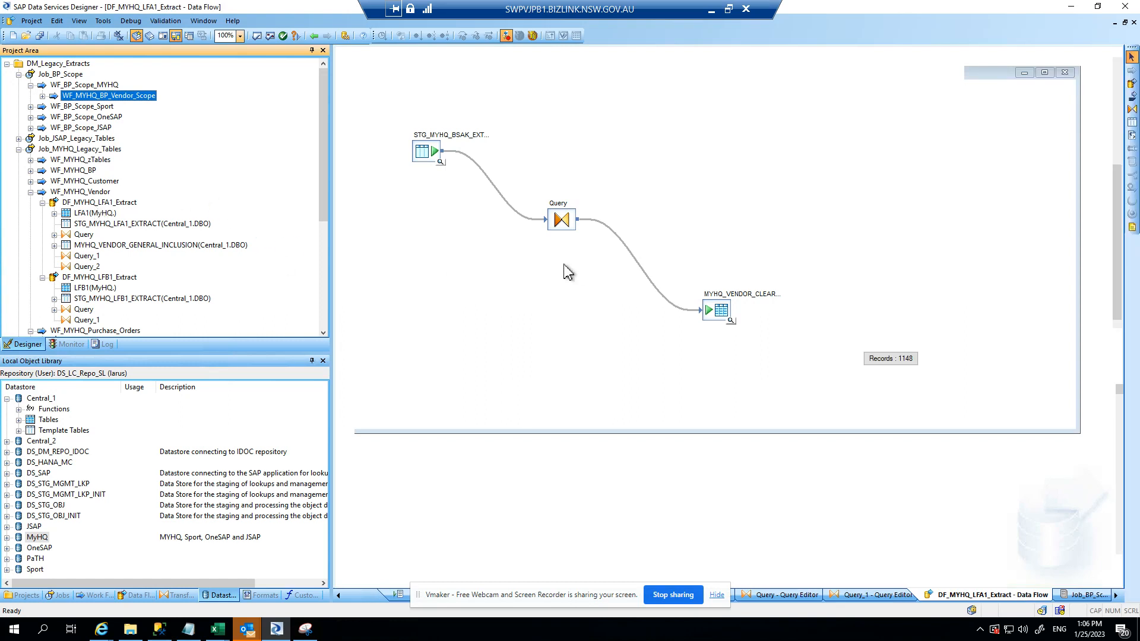
mouse_move(101, 214)
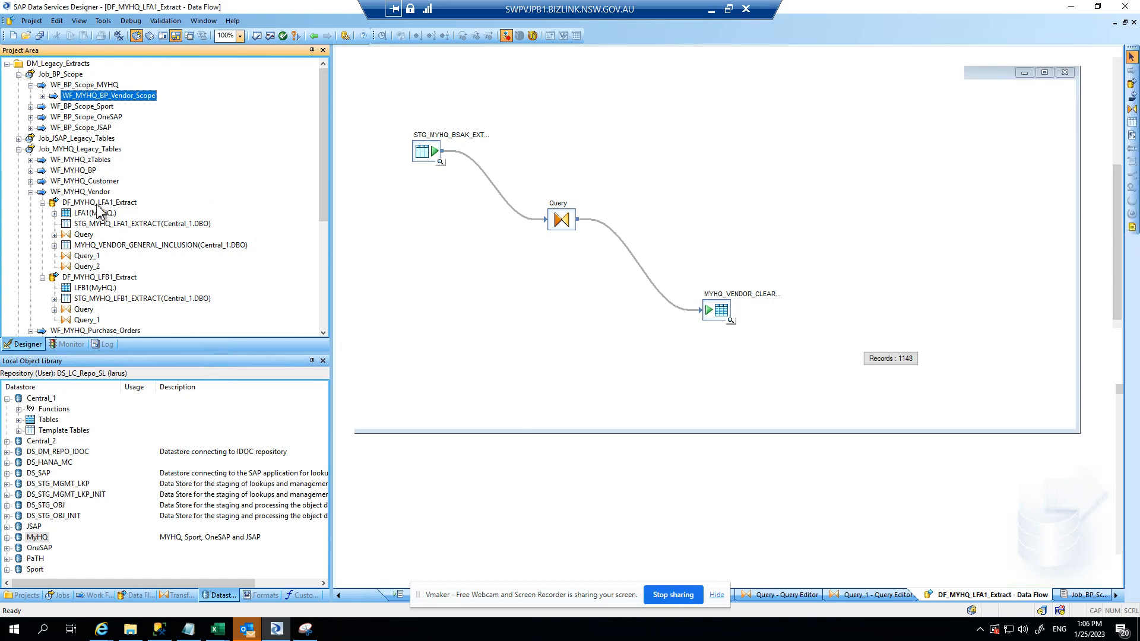
Open DF_MYHQ_LFA1_Extract, then the LFA1(MyHQ) source's Source Table Editor
double_click(99, 201)
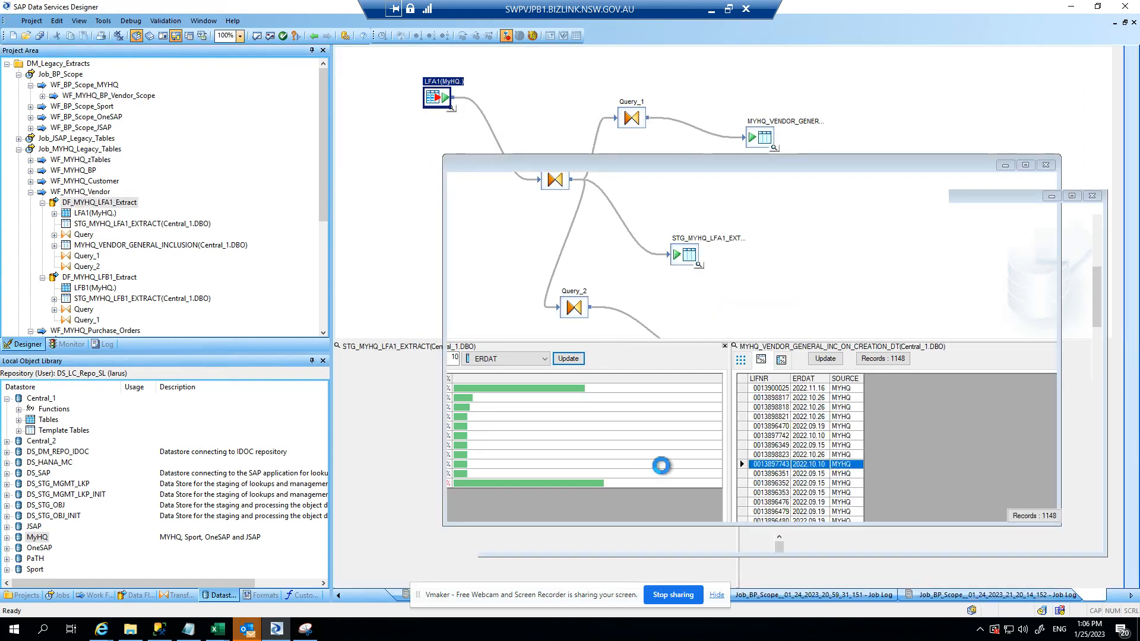
double_click(433, 98)
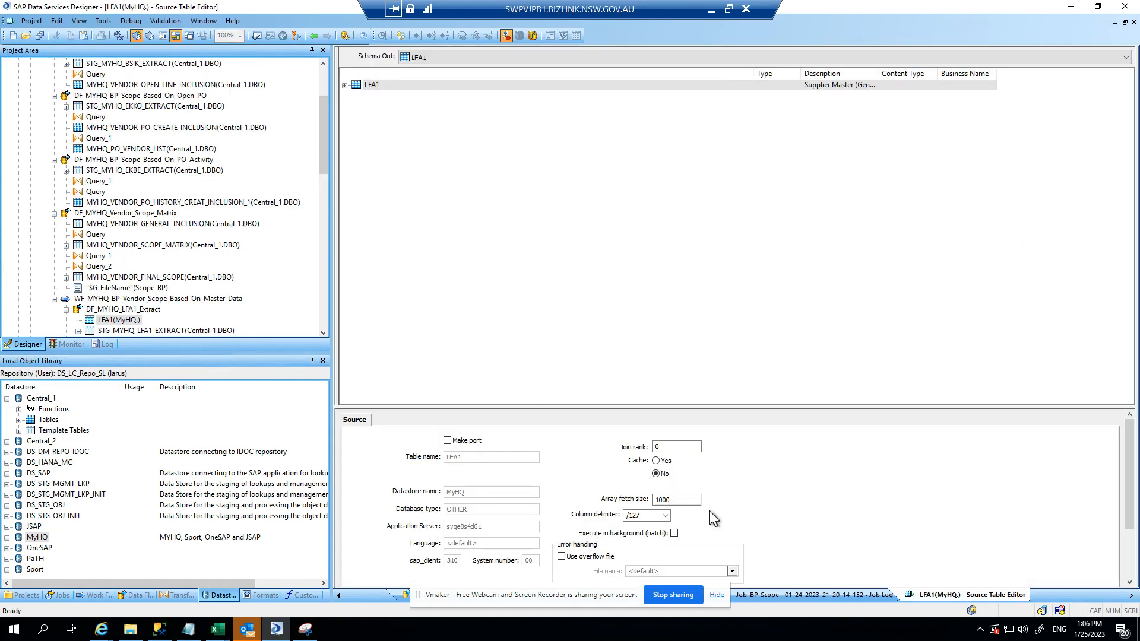
Tick 'Use overflow file' in the LFA1 source's Error handling group
left_click(561, 557)
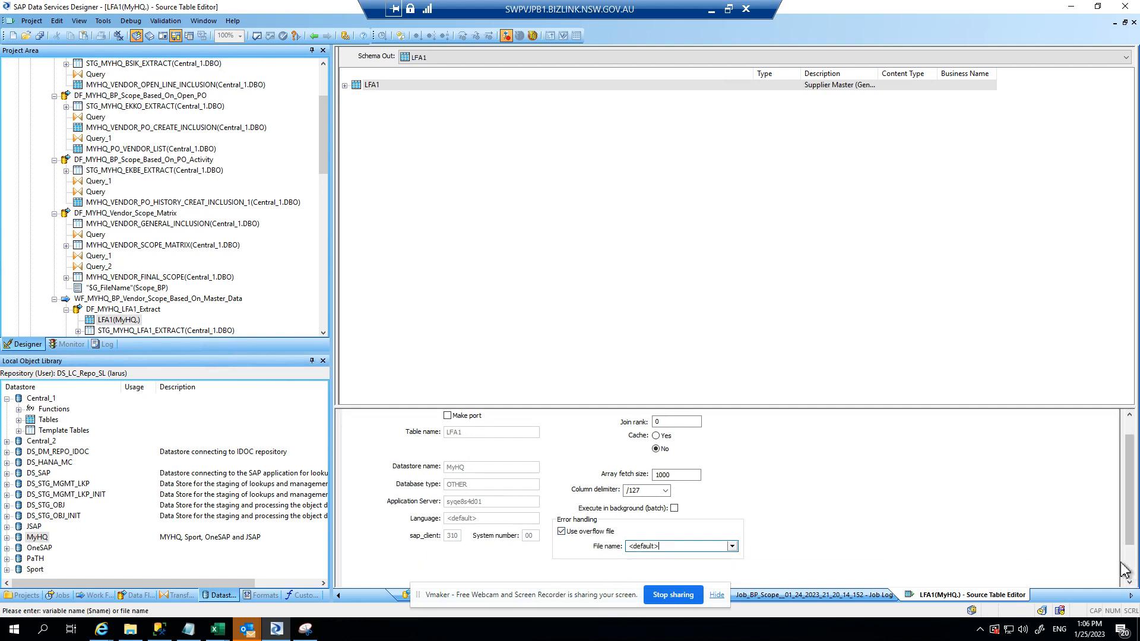
mouse_move(586, 575)
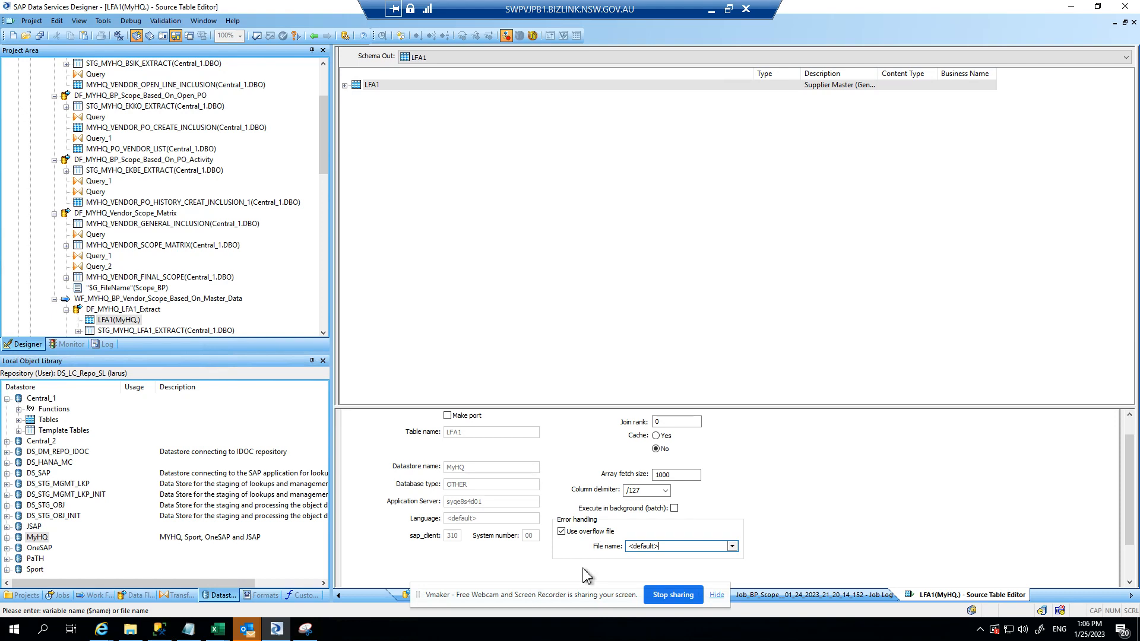
mouse_move(637, 583)
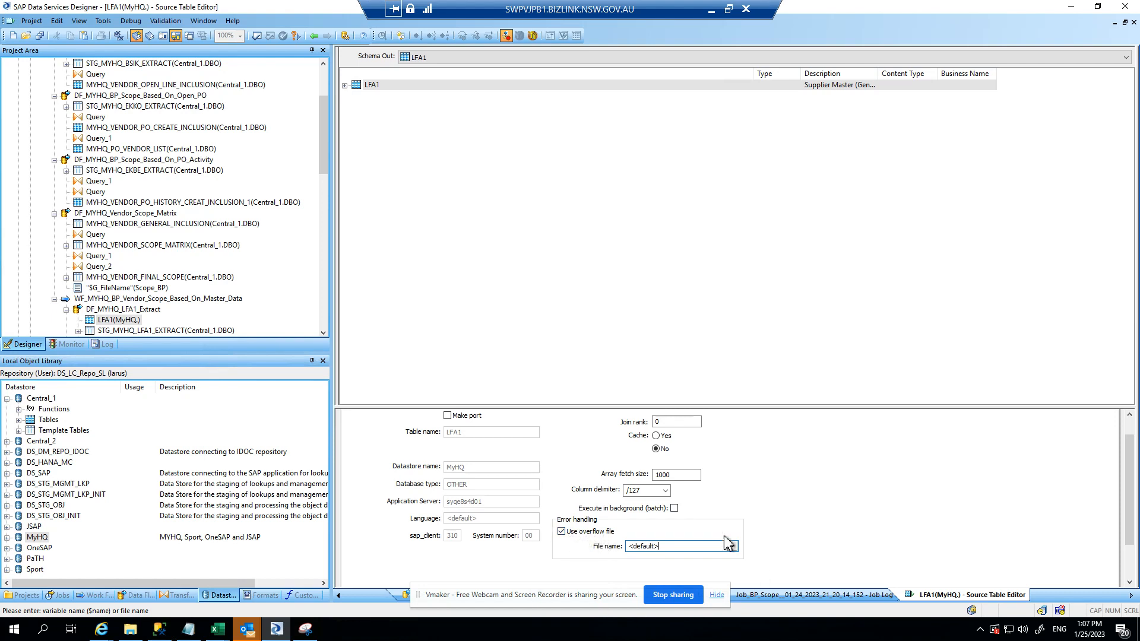
mouse_move(697, 558)
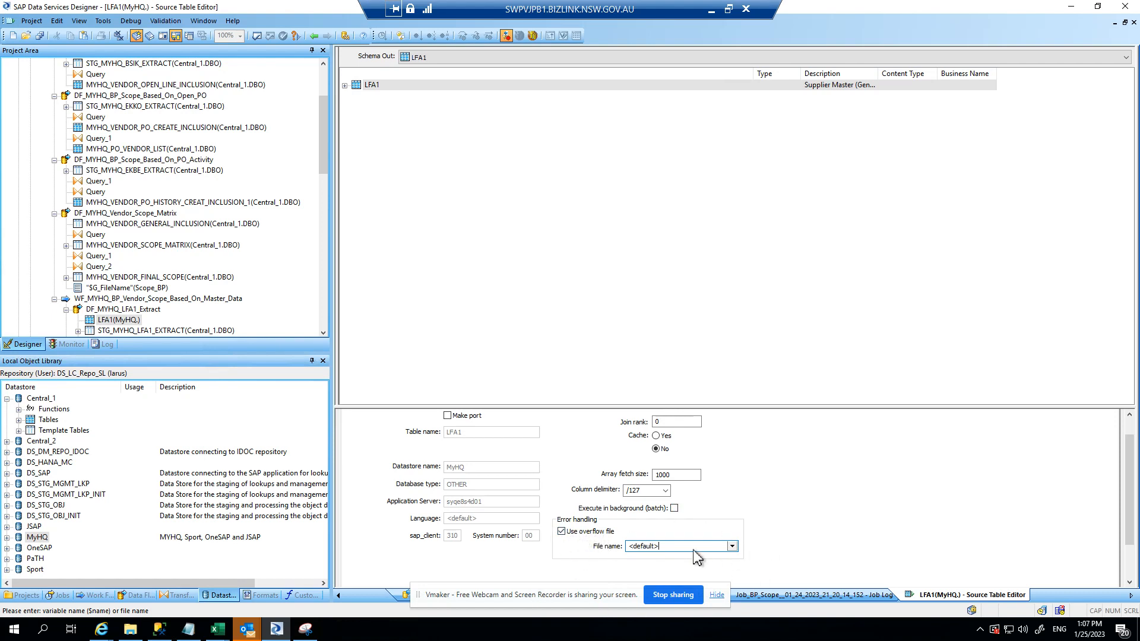
mouse_move(727, 561)
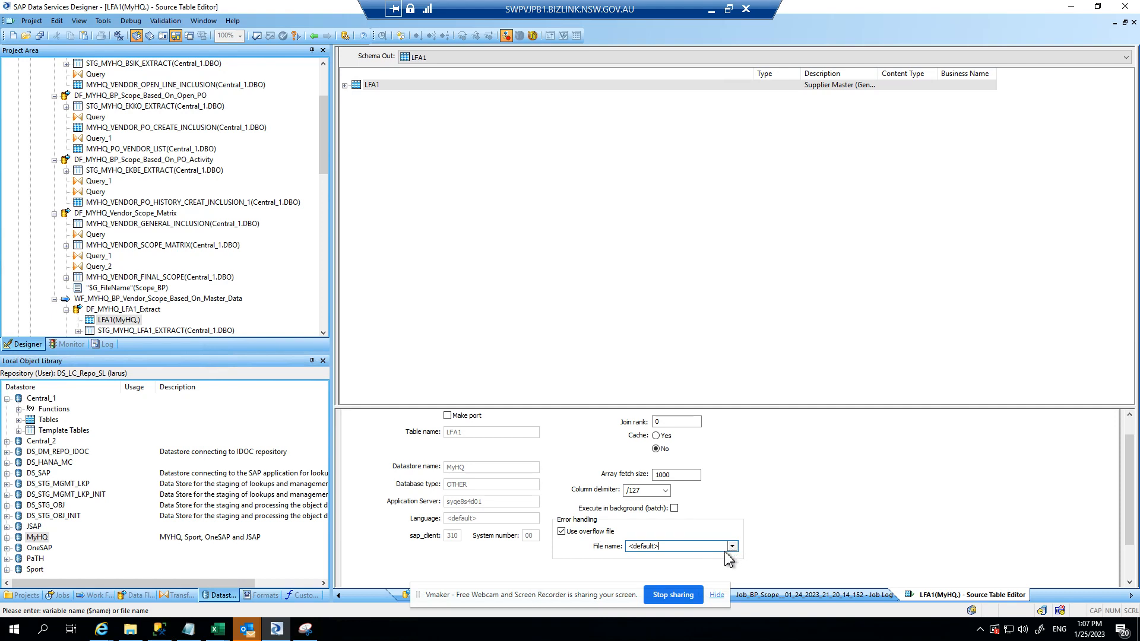
mouse_move(268, 602)
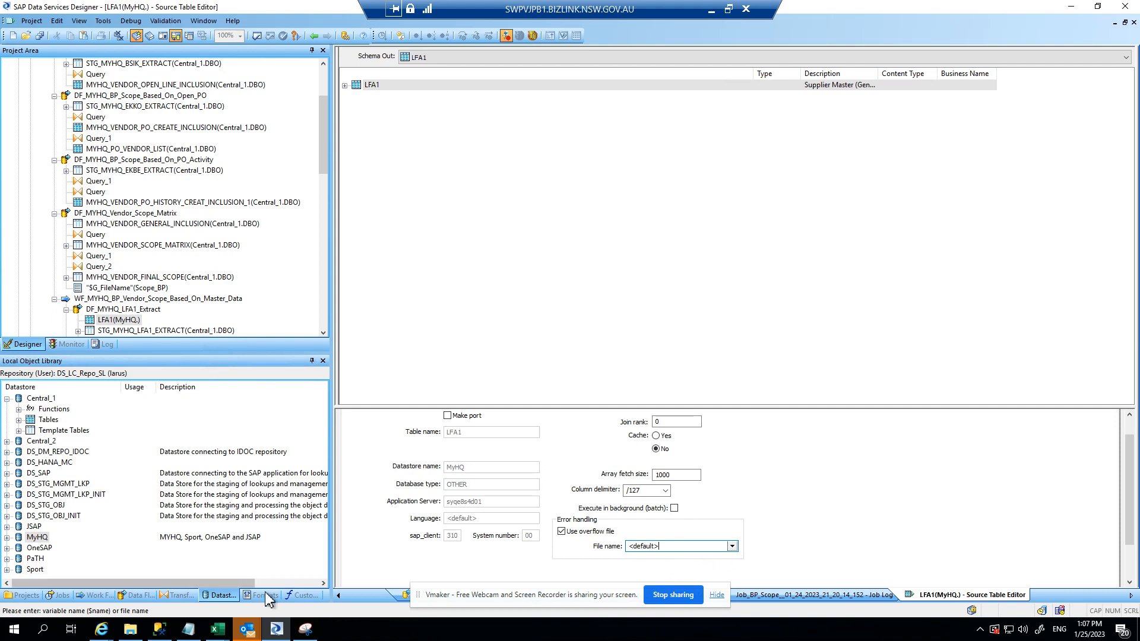